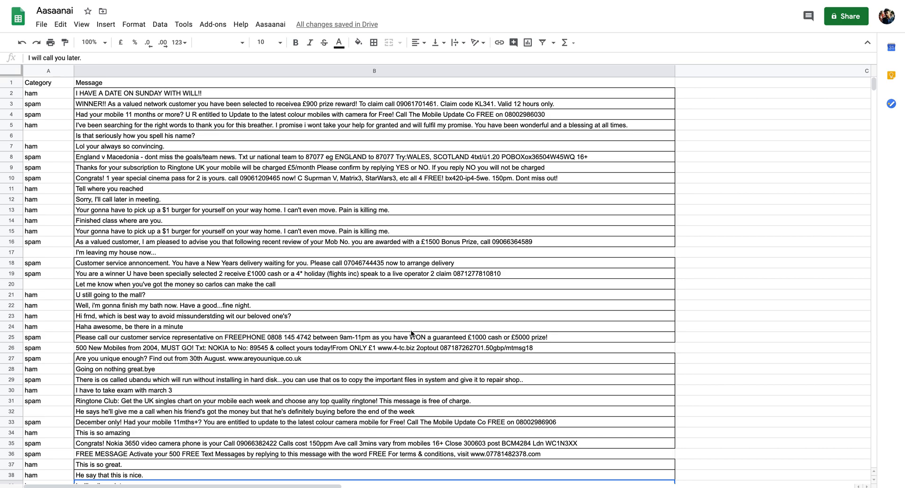
pyautogui.moveTo(54, 104)
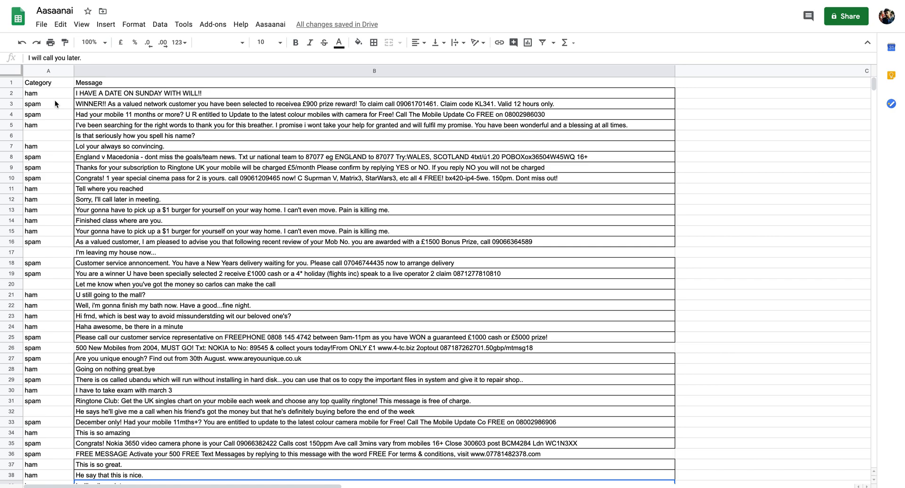
pyautogui.moveTo(105, 130)
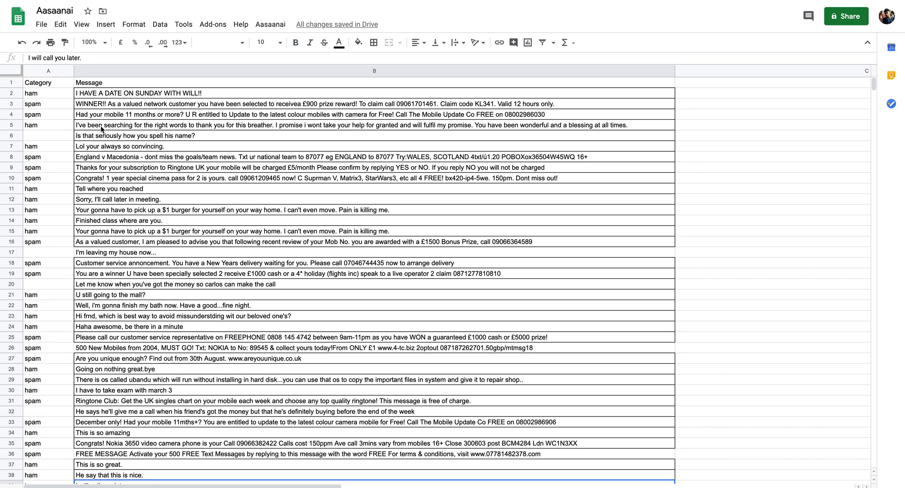
pyautogui.moveTo(215, 84)
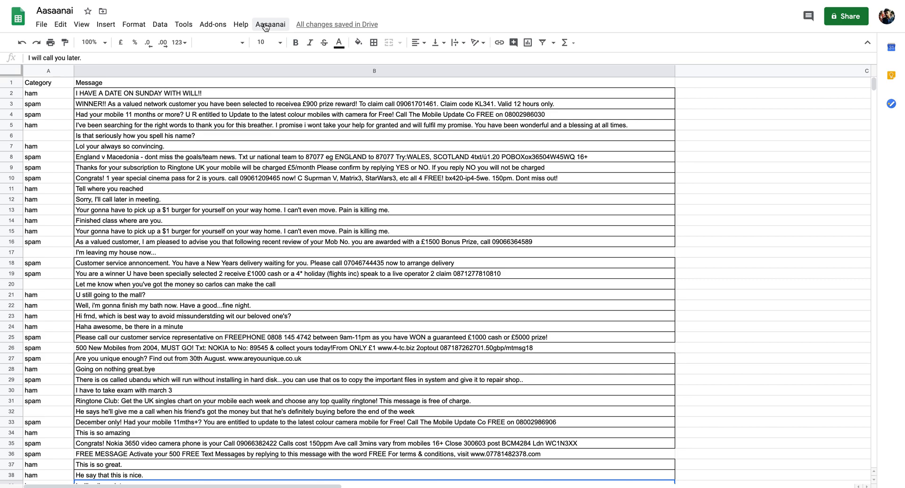
# Step: Start the Aasaanai add-on from its menu and reach the Enter API Key prompt
pyautogui.click(270, 24)
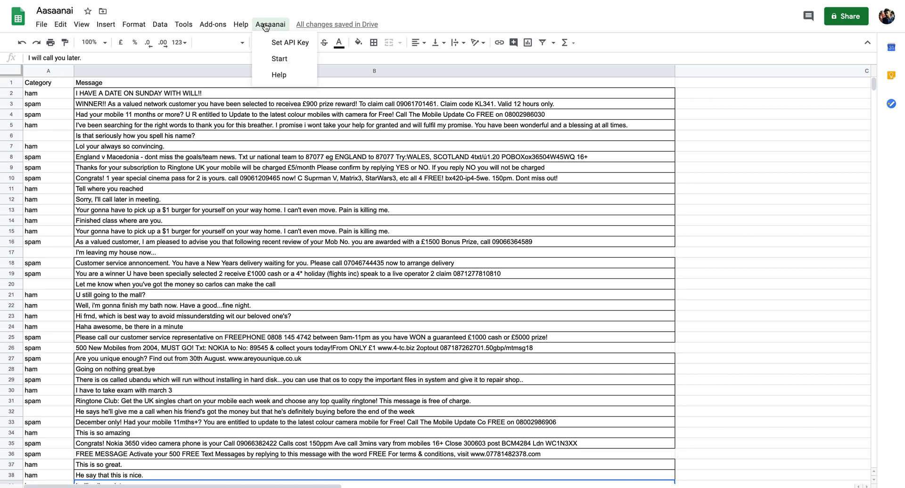
pyautogui.moveTo(267, 59)
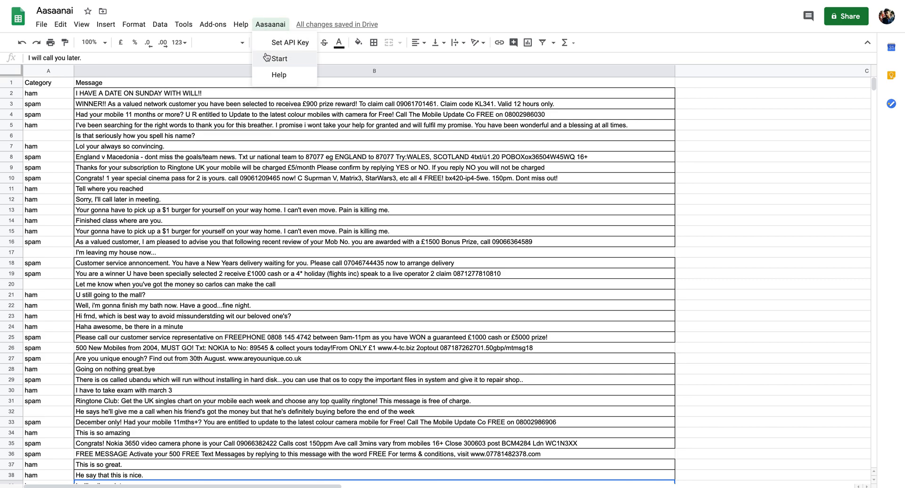
pyautogui.click(277, 59)
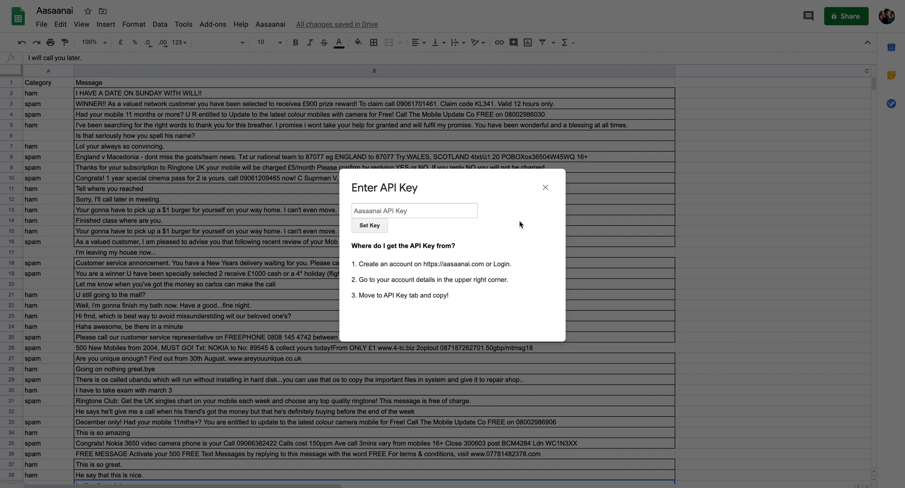
pyautogui.click(415, 211)
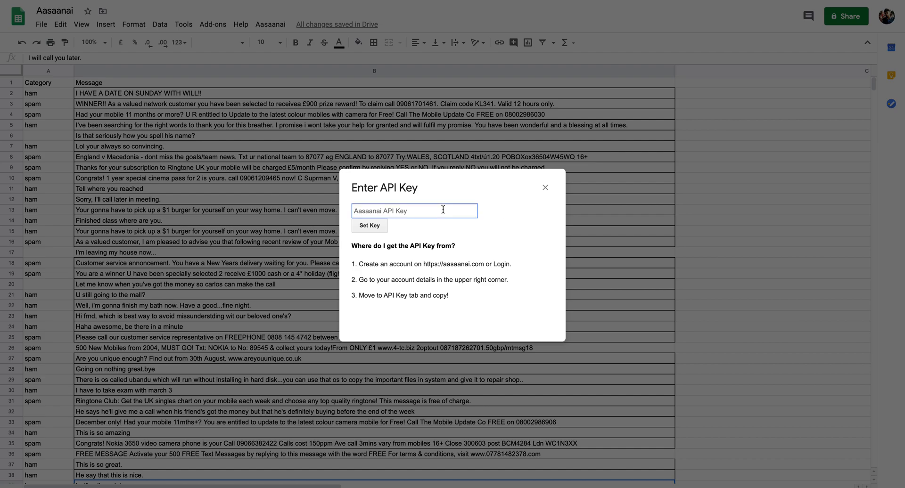
pyautogui.moveTo(545, 187)
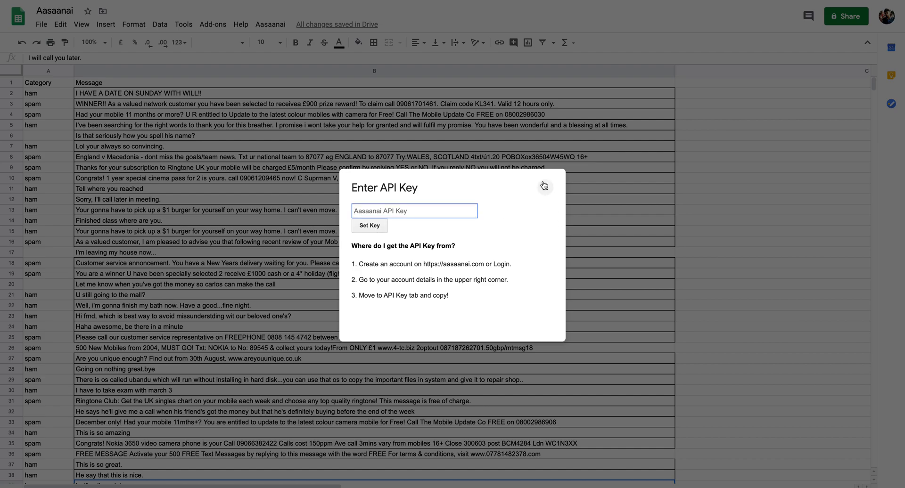
pyautogui.moveTo(545, 188)
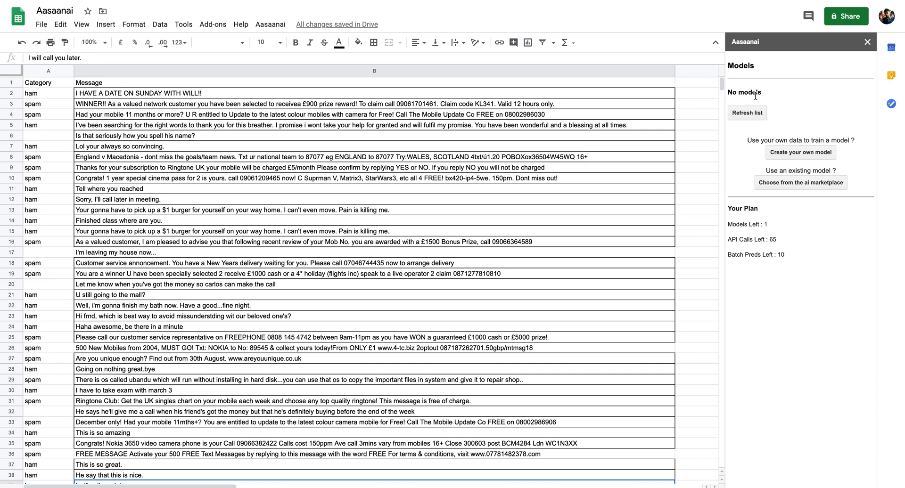
pyautogui.moveTo(861, 150)
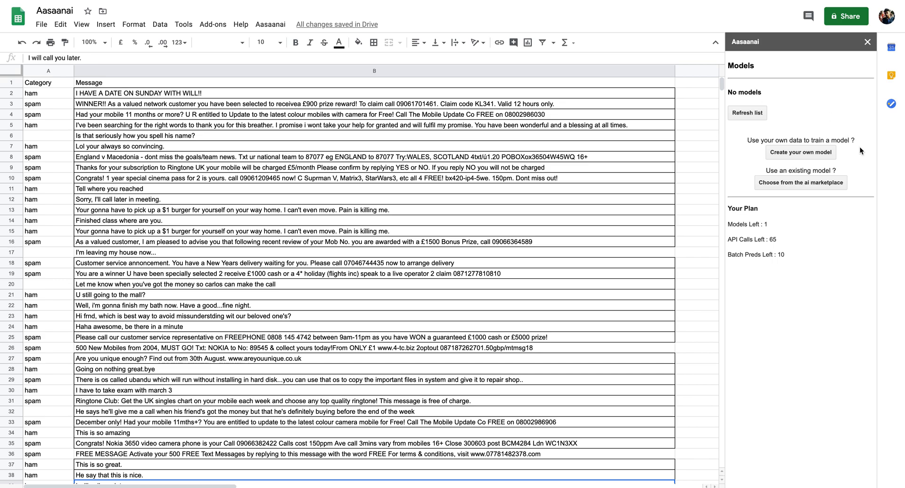
pyautogui.moveTo(857, 206)
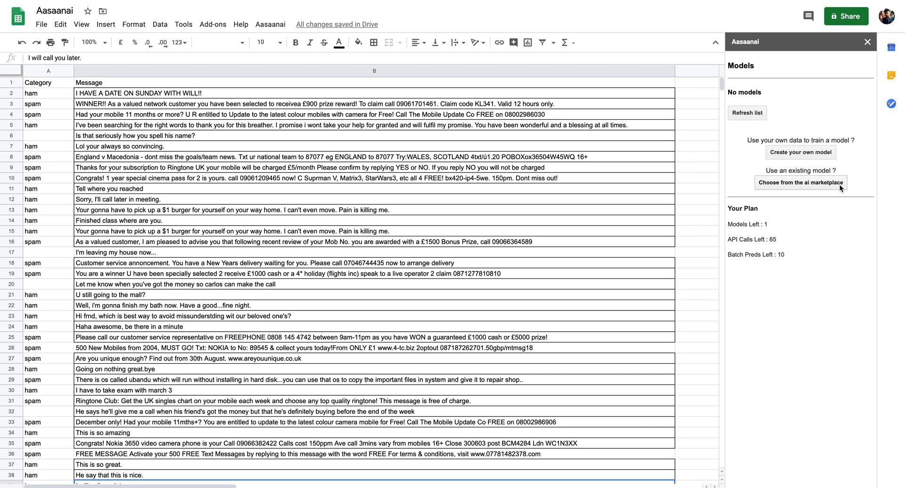
# Step: Browse the AI marketplace, then return to the add-on's models home
pyautogui.click(802, 183)
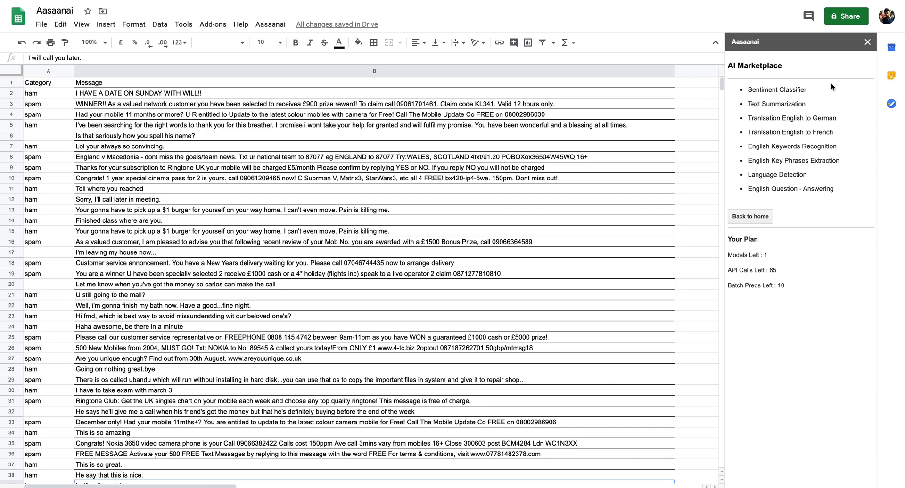
pyautogui.moveTo(798, 224)
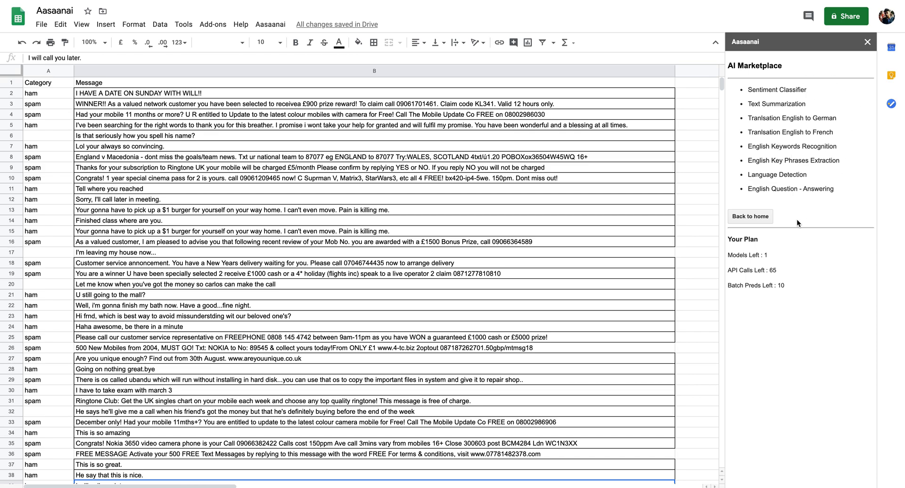
pyautogui.click(751, 217)
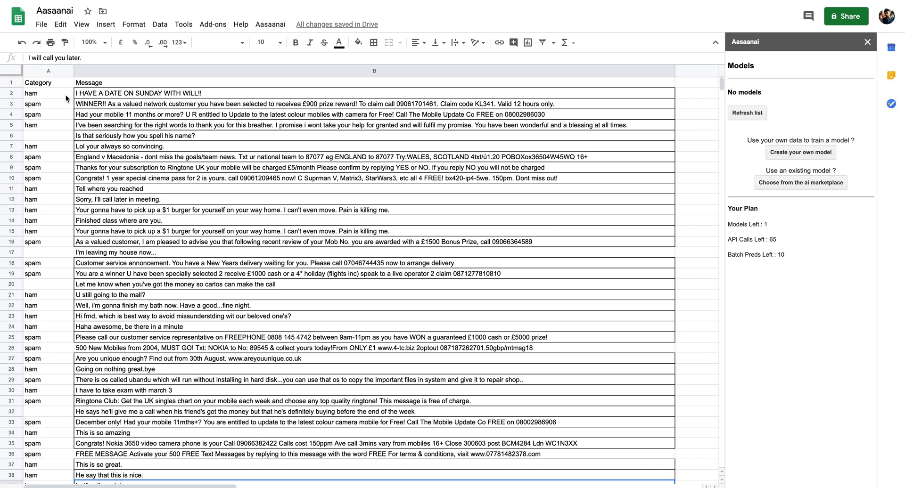
pyautogui.moveTo(359, 191)
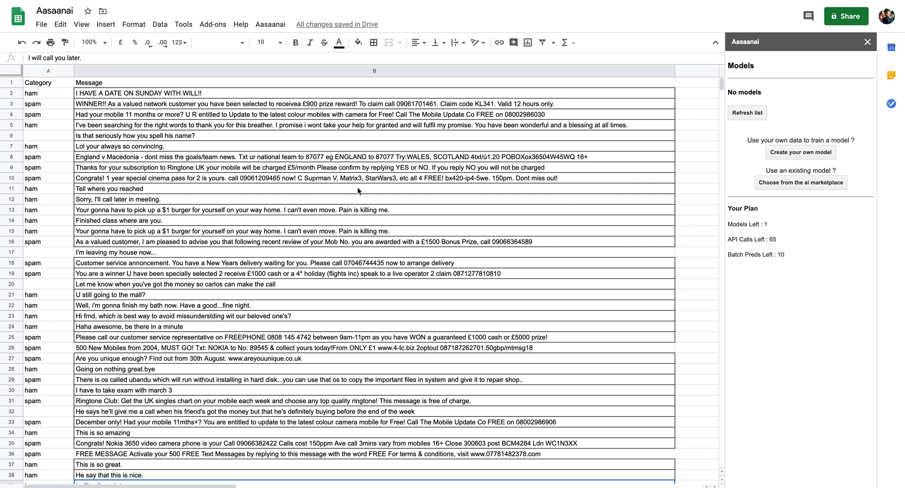
# Step: Begin creating a model from own data, selecting the Category header and refreshing the panel
pyautogui.click(801, 152)
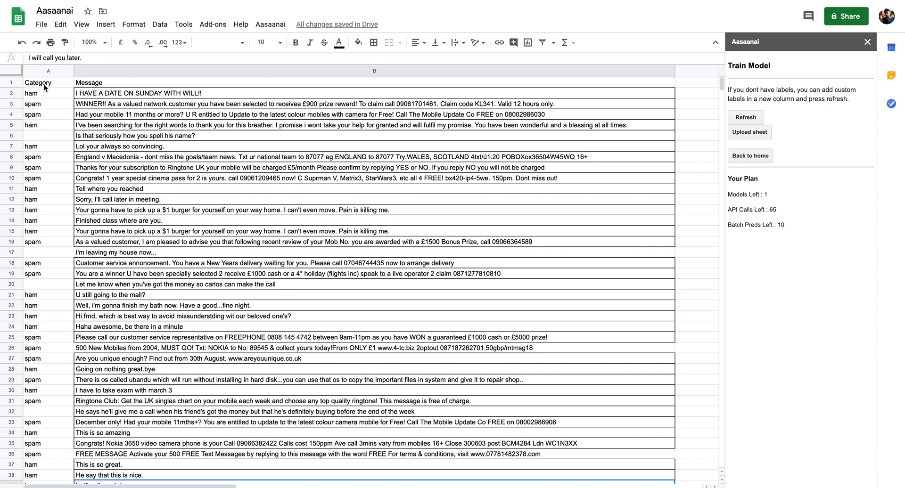
pyautogui.click(40, 83)
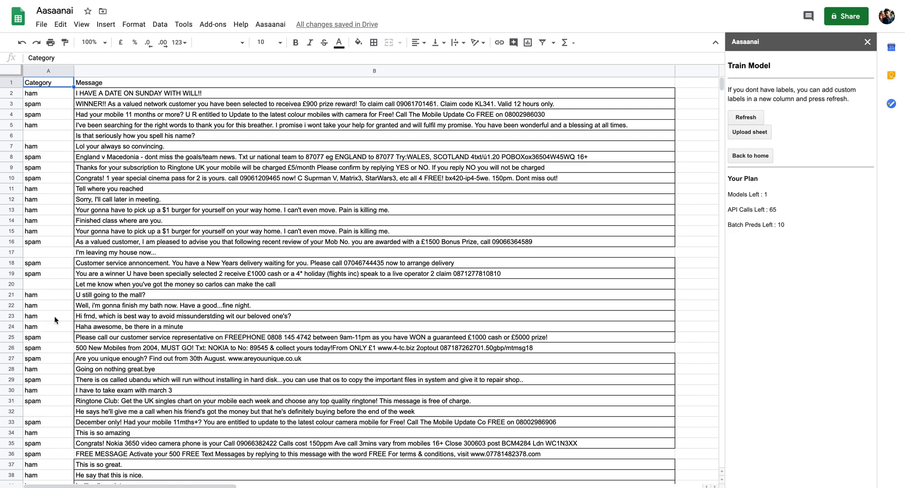
pyautogui.moveTo(66, 111)
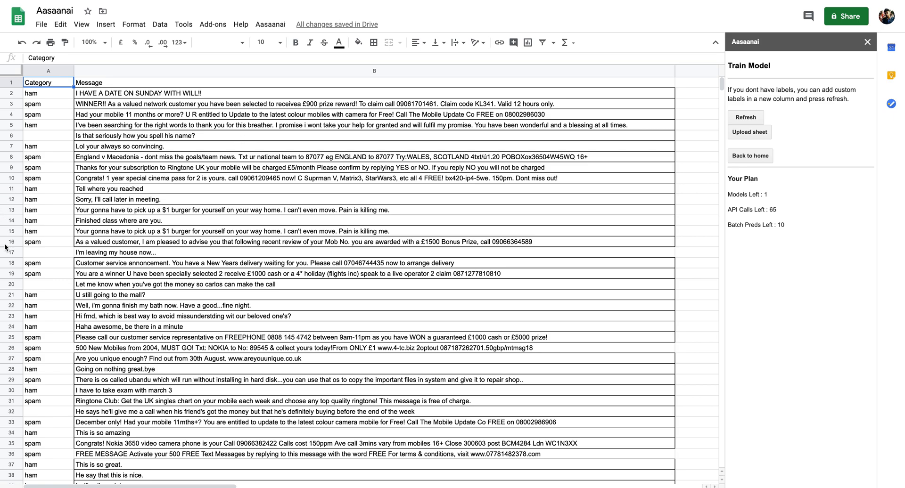
pyautogui.moveTo(548, 122)
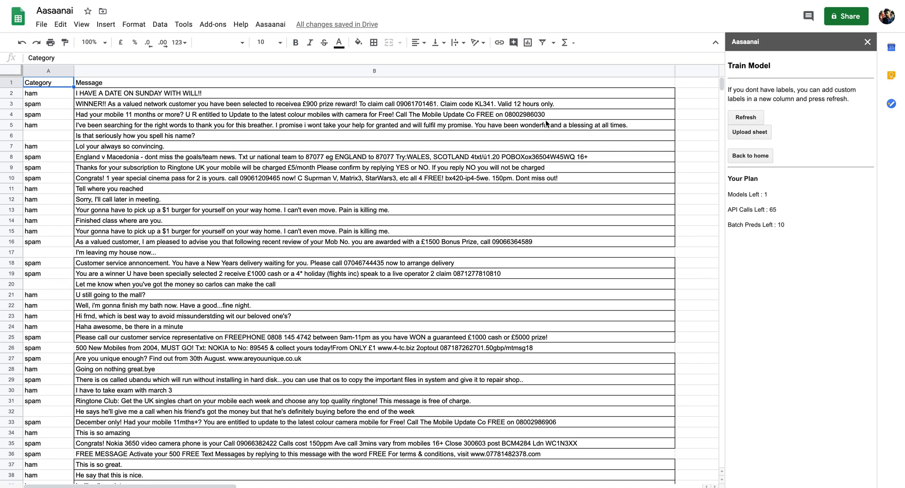
pyautogui.moveTo(849, 92)
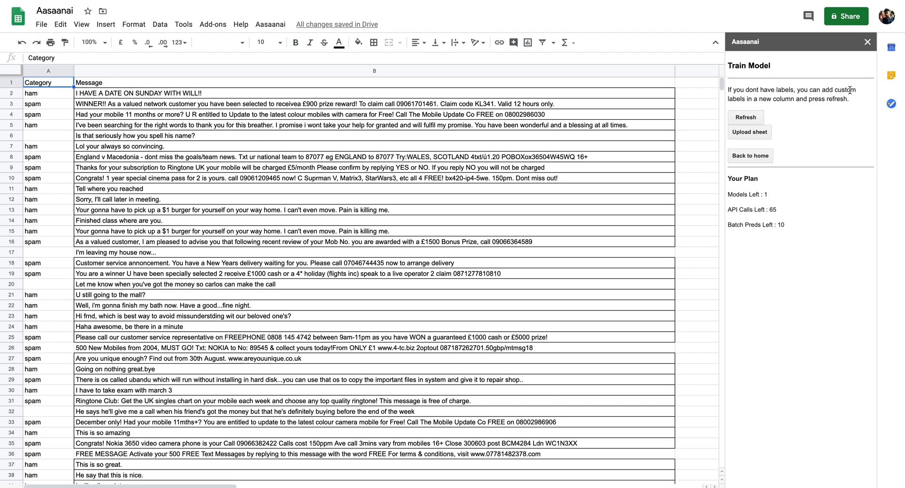
pyautogui.moveTo(798, 117)
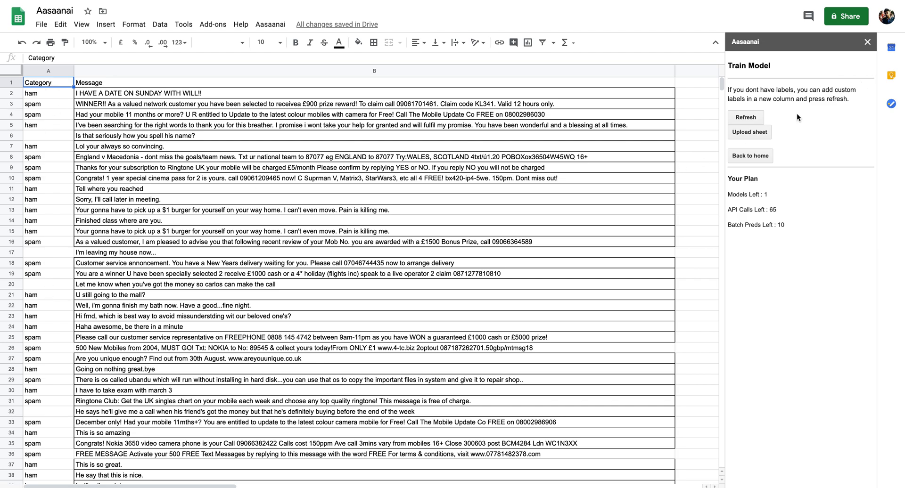
pyautogui.click(745, 117)
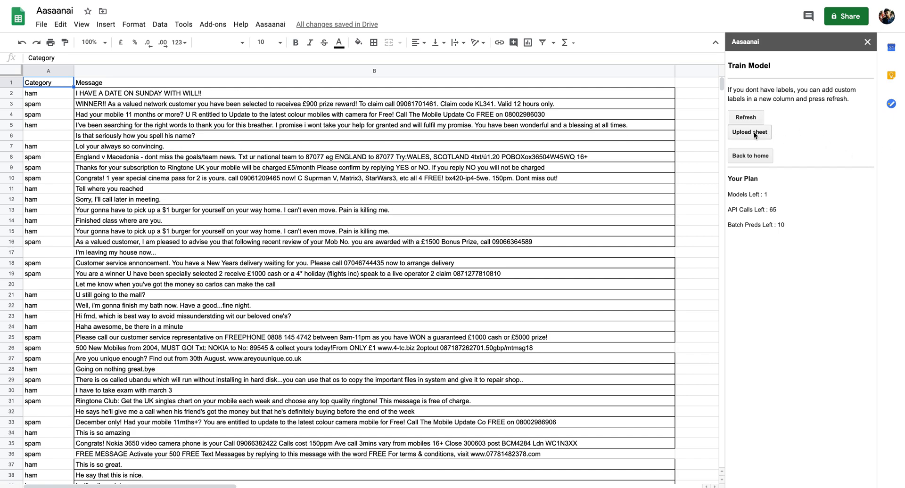
# Step: Upload the sheet, set Message as text and Category as labels, and train Spam_detector
pyautogui.click(749, 132)
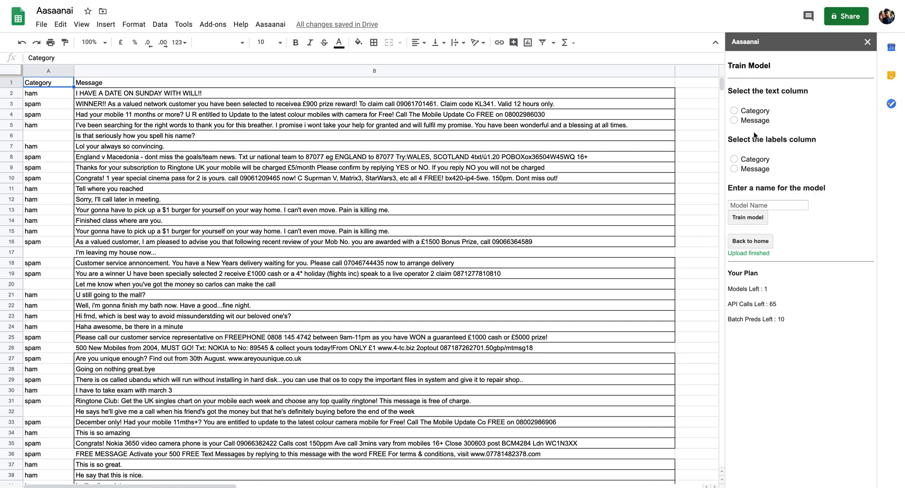
pyautogui.moveTo(834, 88)
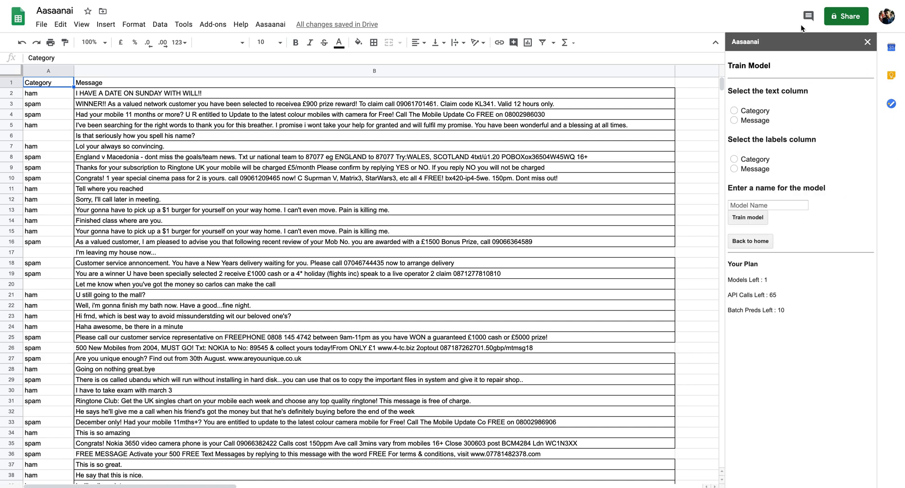
pyautogui.moveTo(838, 99)
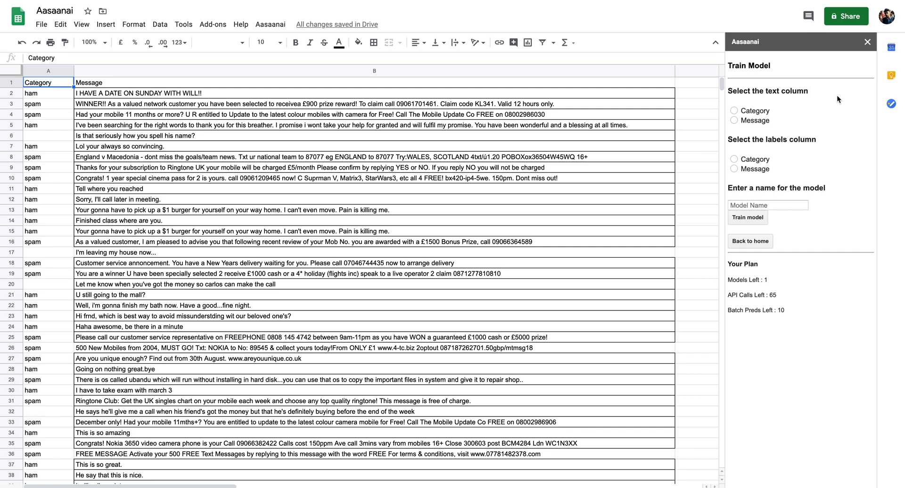
pyautogui.moveTo(802, 98)
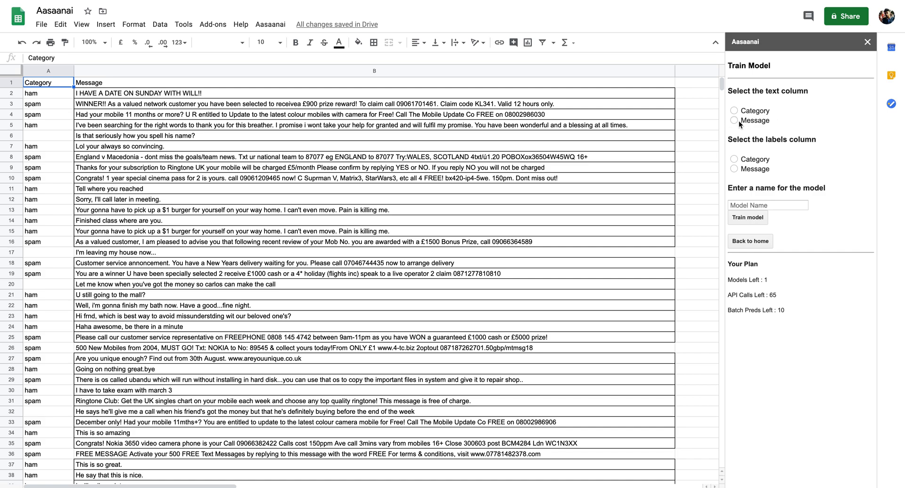
pyautogui.click(734, 120)
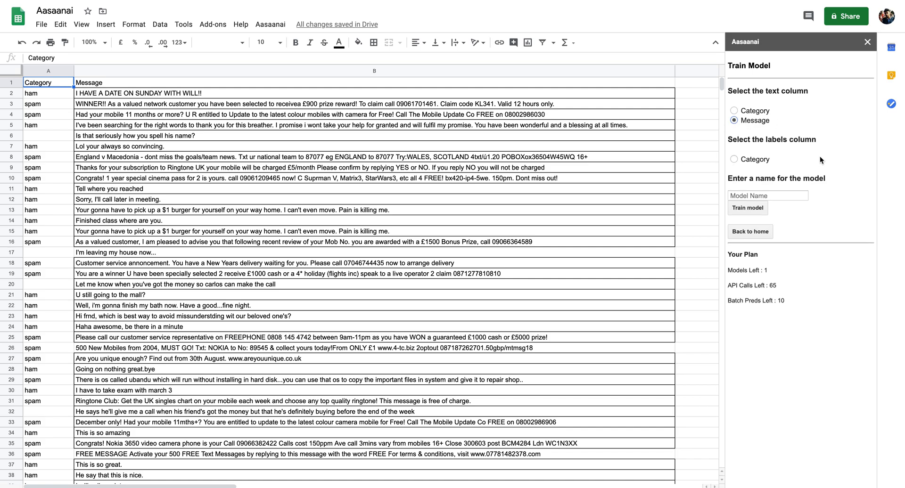
pyautogui.click(733, 159)
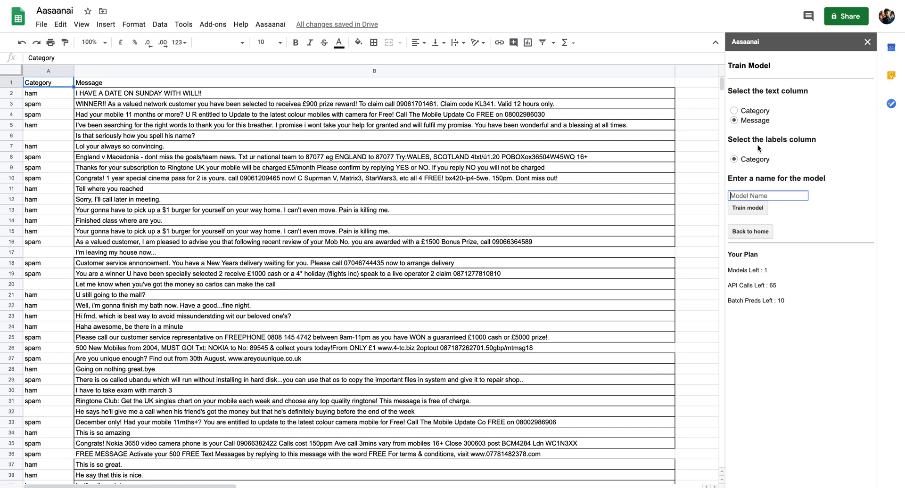
pyautogui.write('SP')
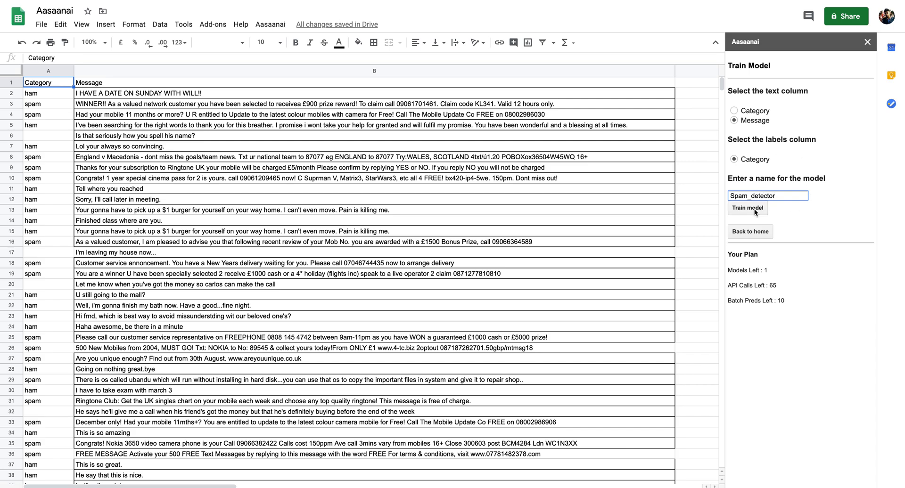
pyautogui.click(747, 208)
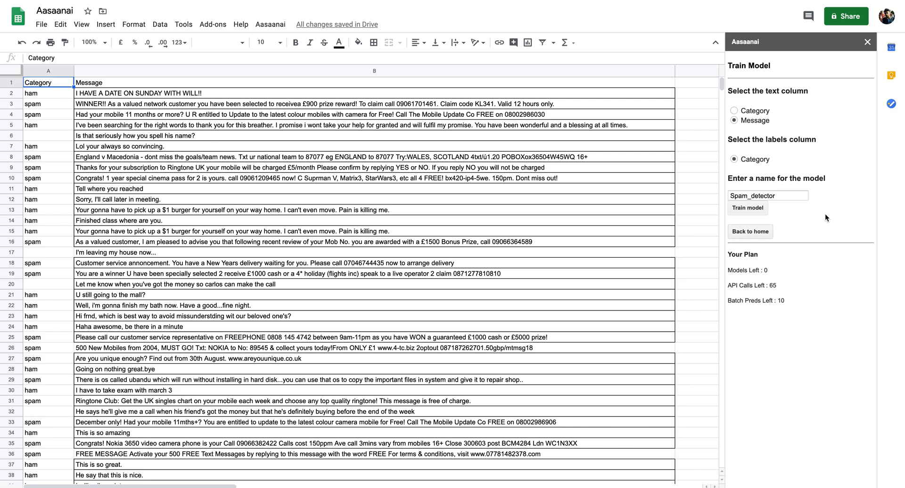
pyautogui.moveTo(704, 166)
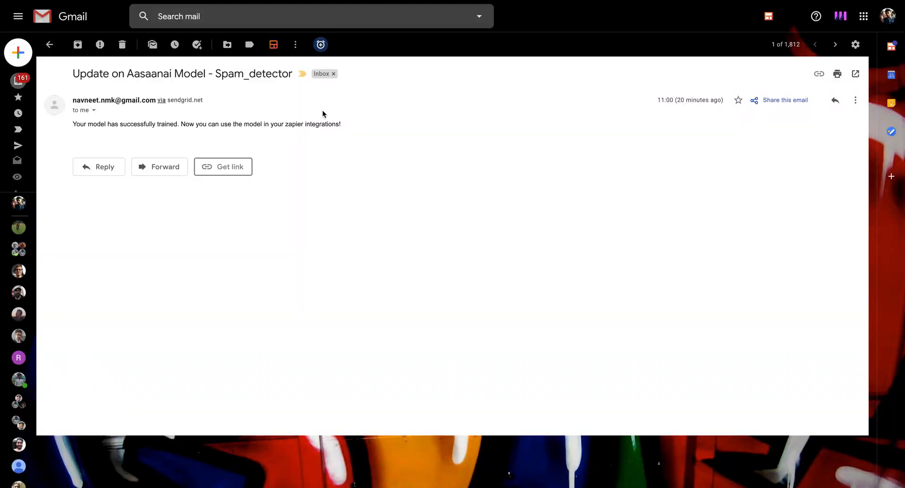
pyautogui.moveTo(198, 139)
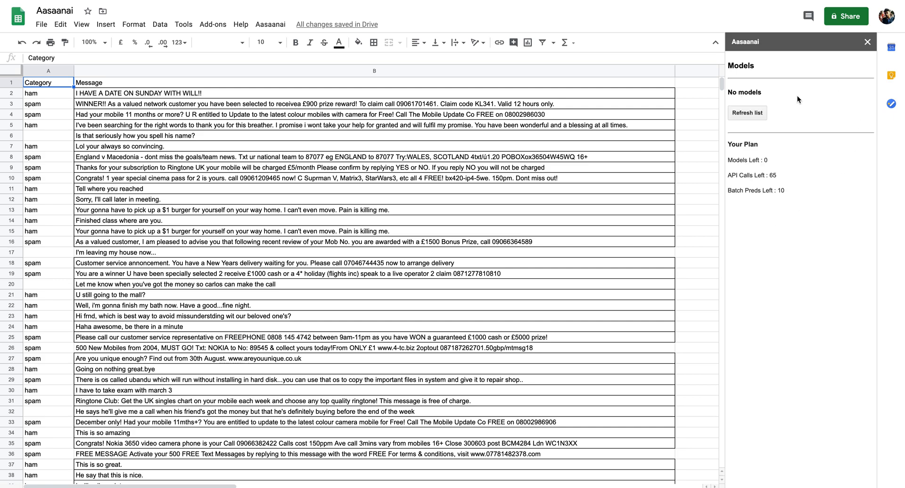
pyautogui.moveTo(805, 117)
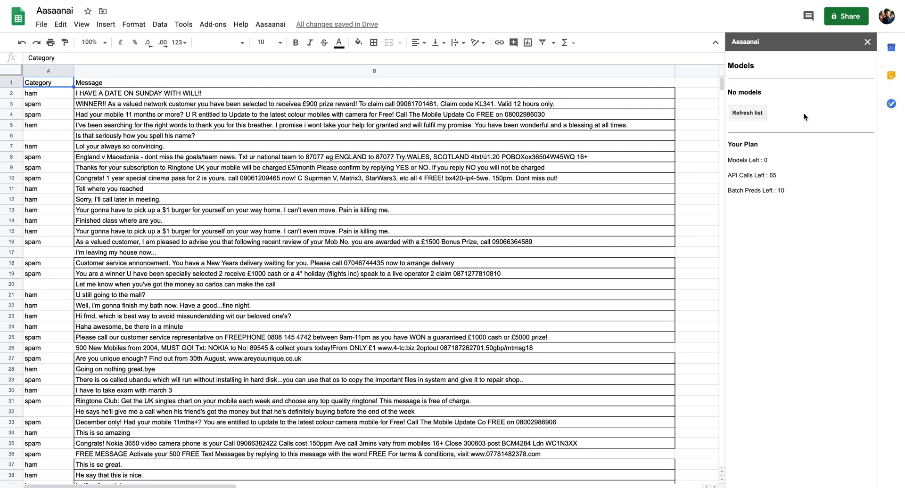
# Step: Refresh the model list so Spam_detector appears
pyautogui.click(747, 113)
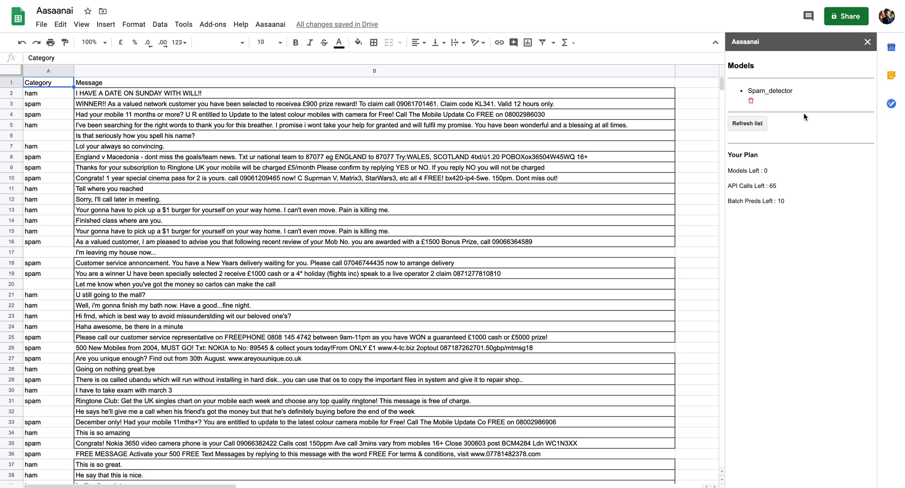
pyautogui.moveTo(769, 94)
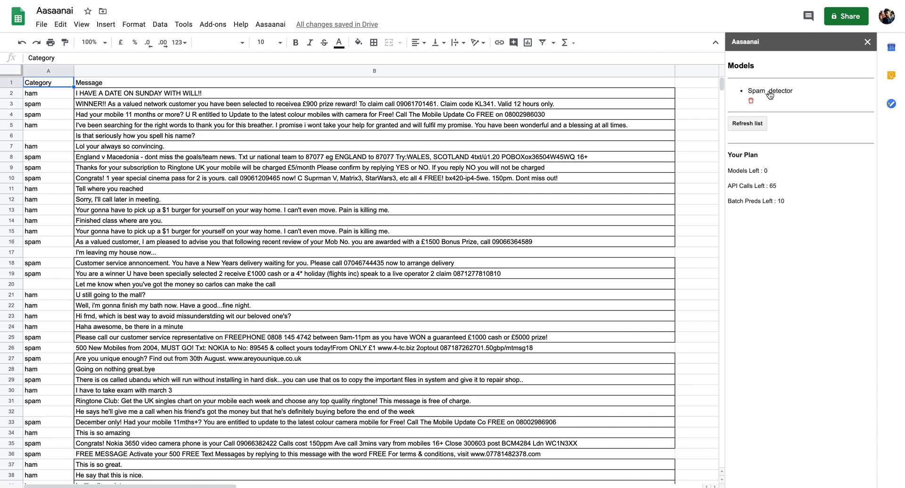
# Step: Choose Spam_detector with column 1 as input and inspect the empty category cells
pyautogui.click(766, 92)
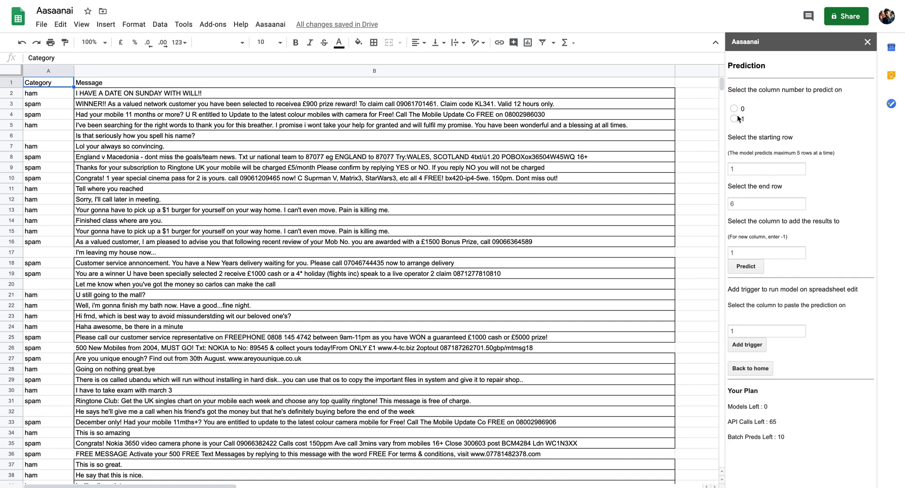
pyautogui.click(733, 119)
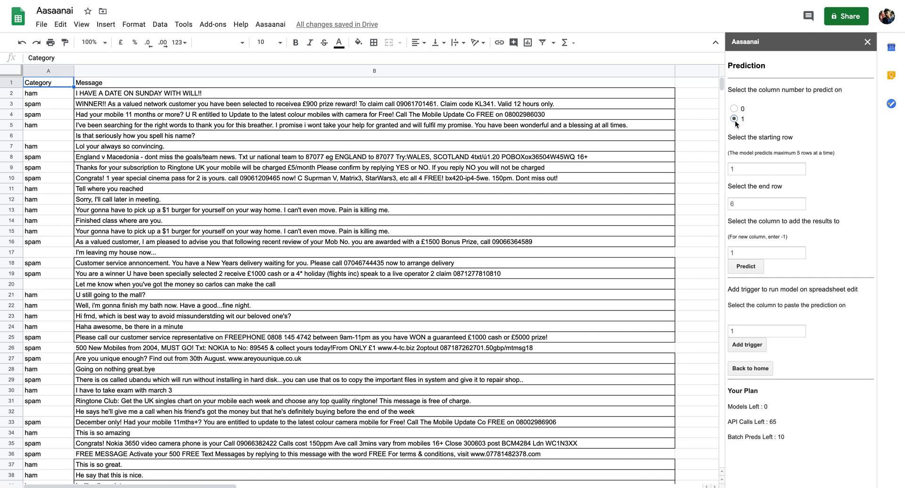
pyautogui.click(767, 168)
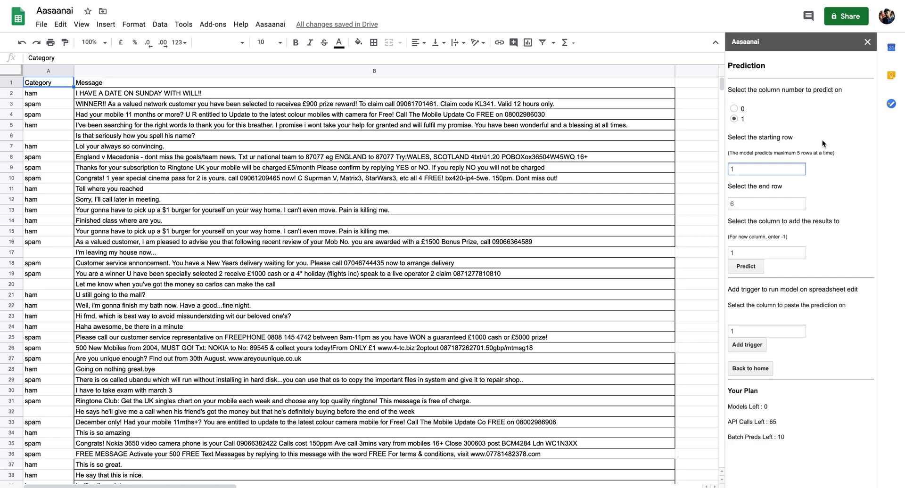
pyautogui.moveTo(31, 139)
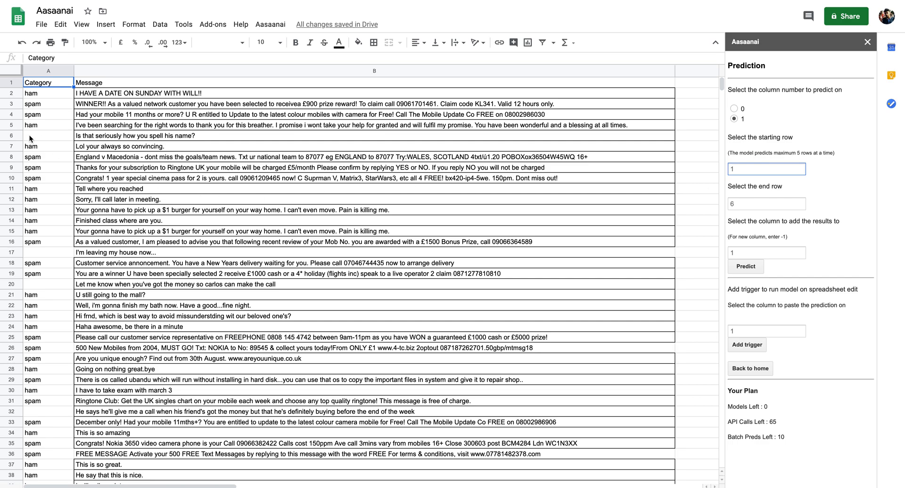
pyautogui.click(39, 135)
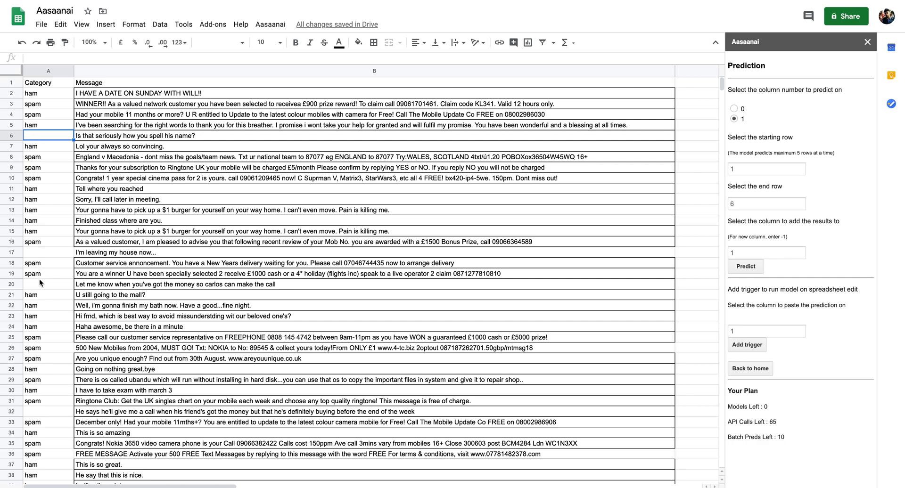
pyautogui.click(43, 253)
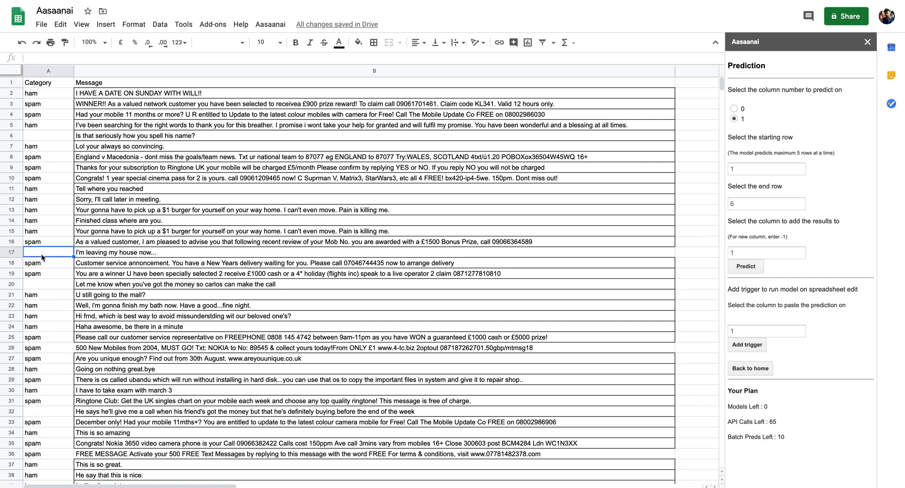
pyautogui.click(35, 264)
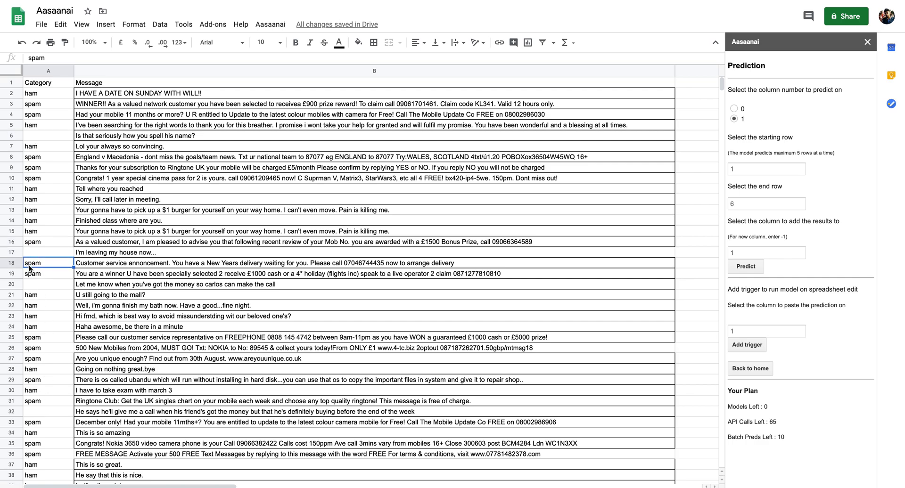
pyautogui.click(38, 253)
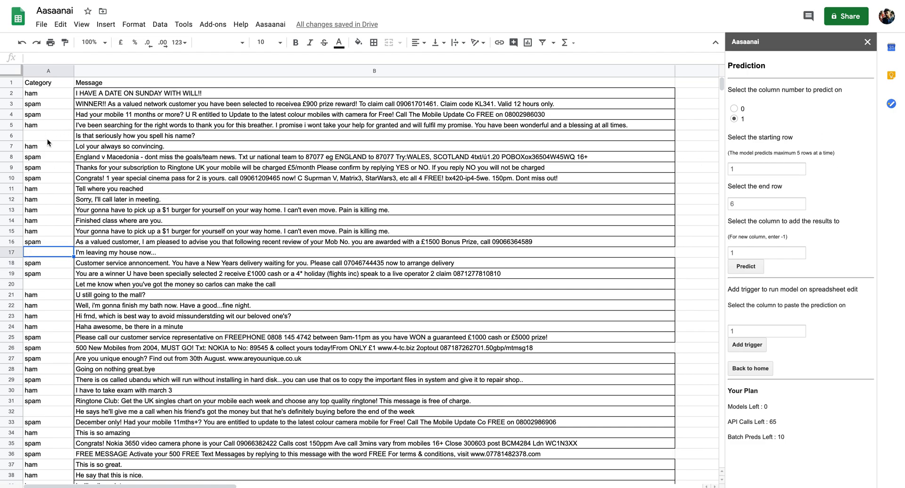
# Step: Predict rows 6 to 7 into result column 1 and check the filled cell A6
pyautogui.click(767, 169)
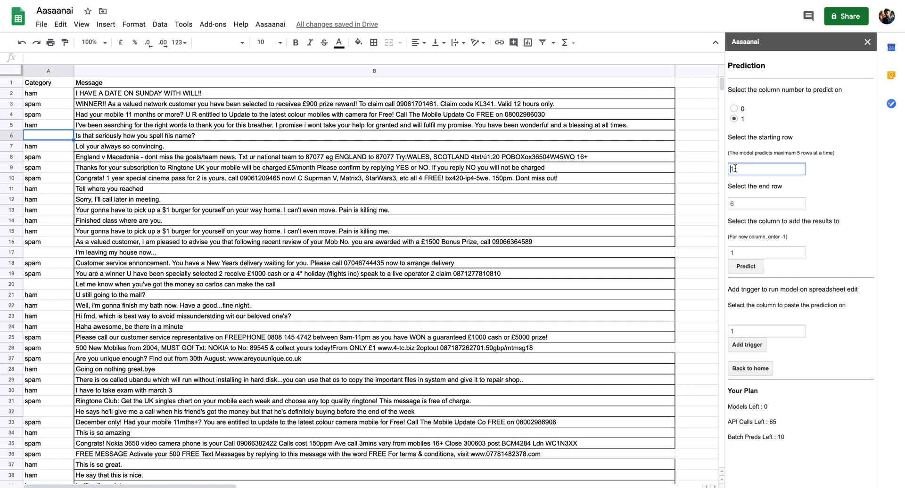
pyautogui.write('6')
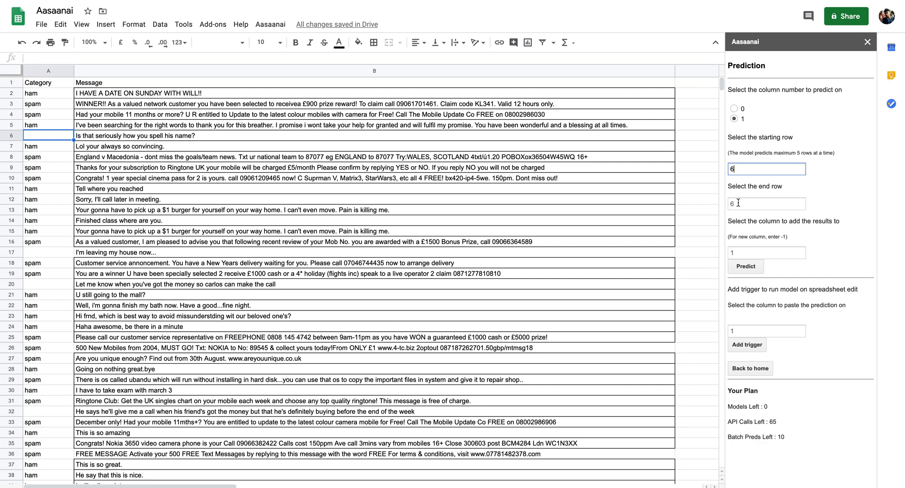
pyautogui.click(767, 205)
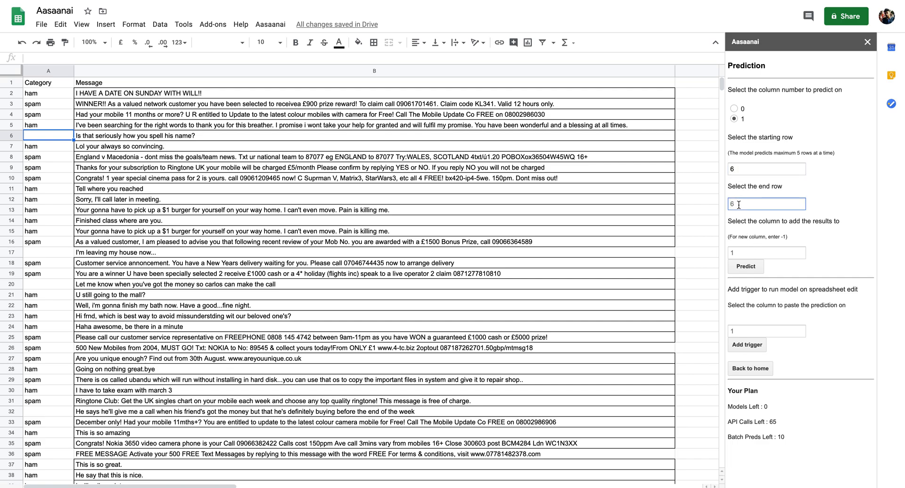
pyautogui.write('7')
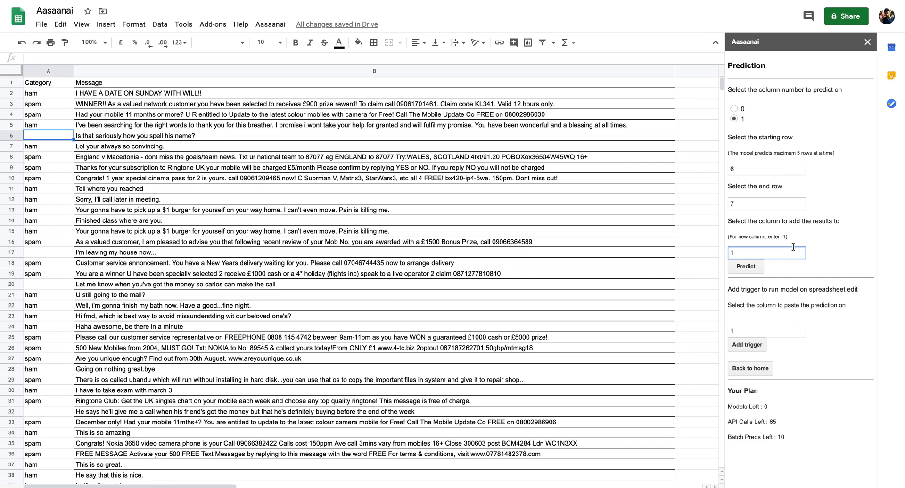
pyautogui.click(745, 267)
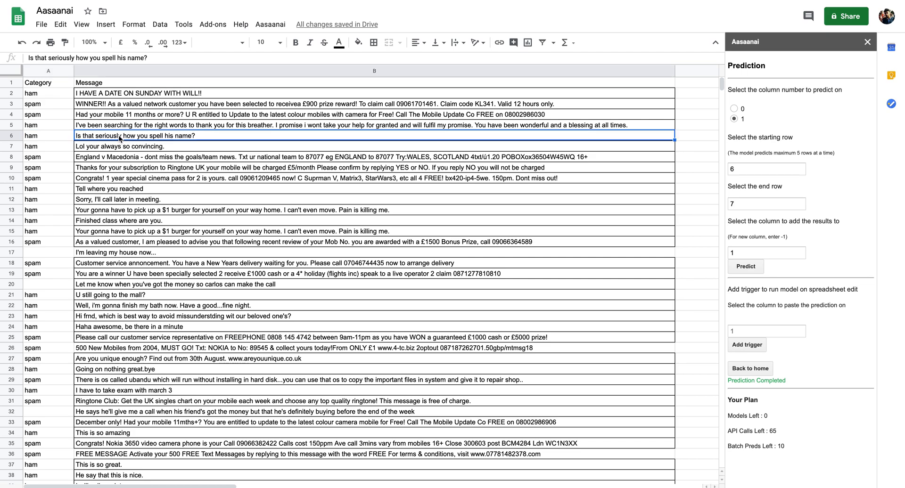
pyautogui.click(43, 135)
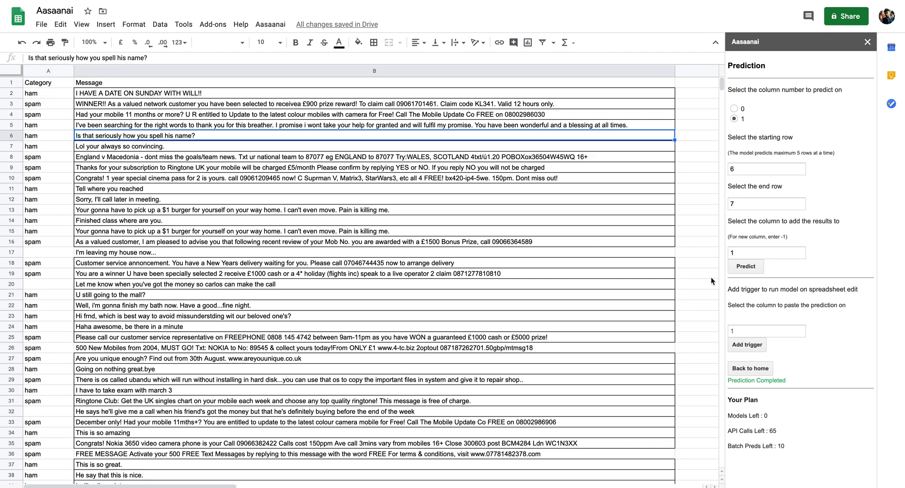
pyautogui.moveTo(853, 342)
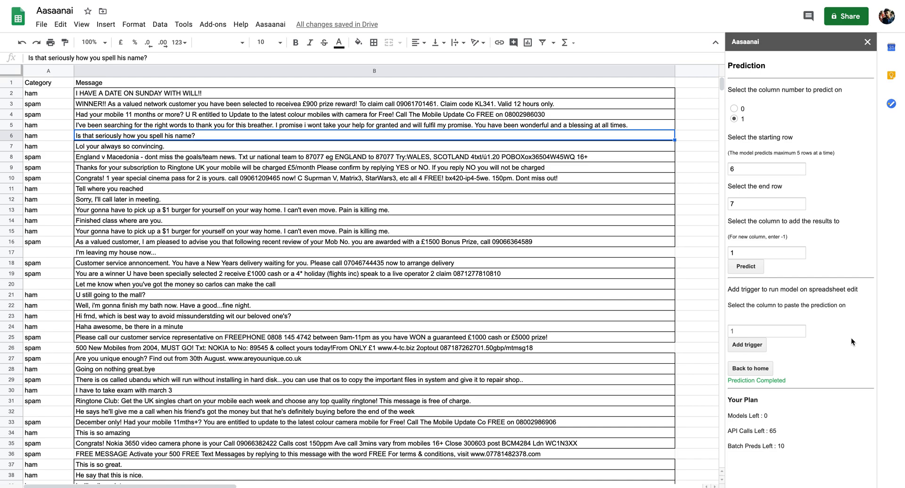
pyautogui.moveTo(296, 298)
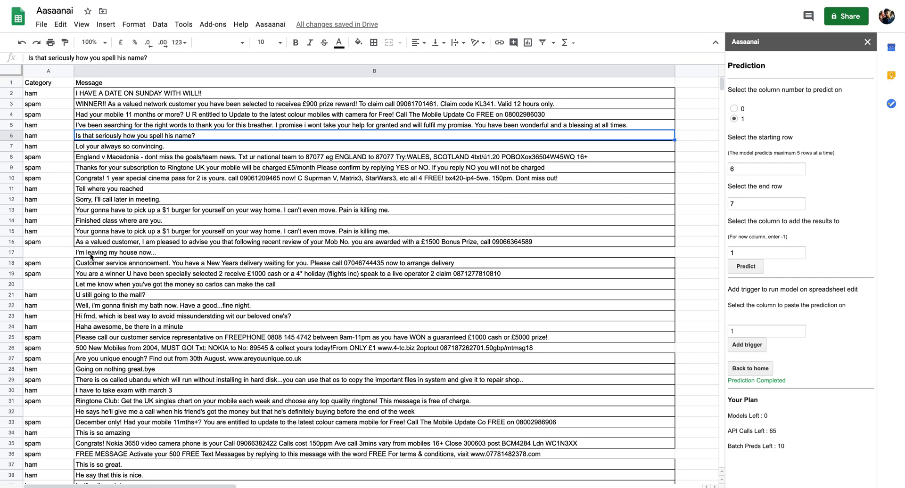
pyautogui.moveTo(60, 254)
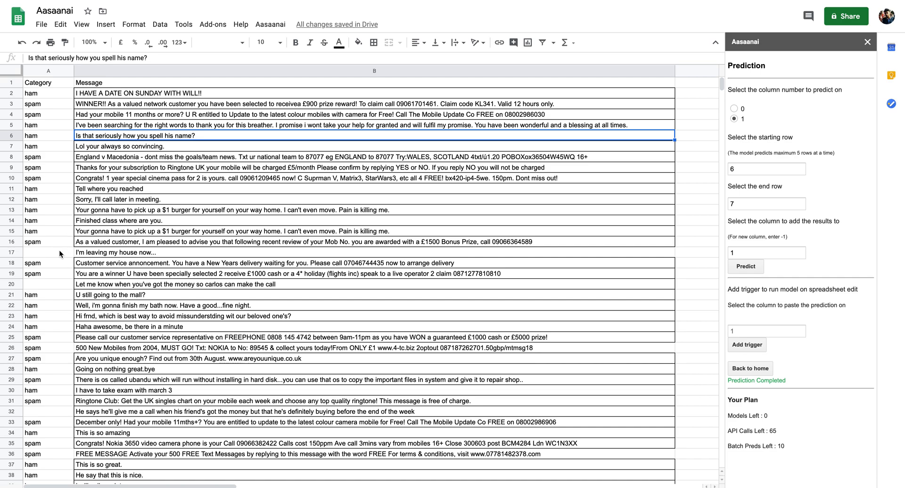
# Step: Add an on-edit prediction trigger pasting into column 1, aimed at row 17's message
pyautogui.click(42, 254)
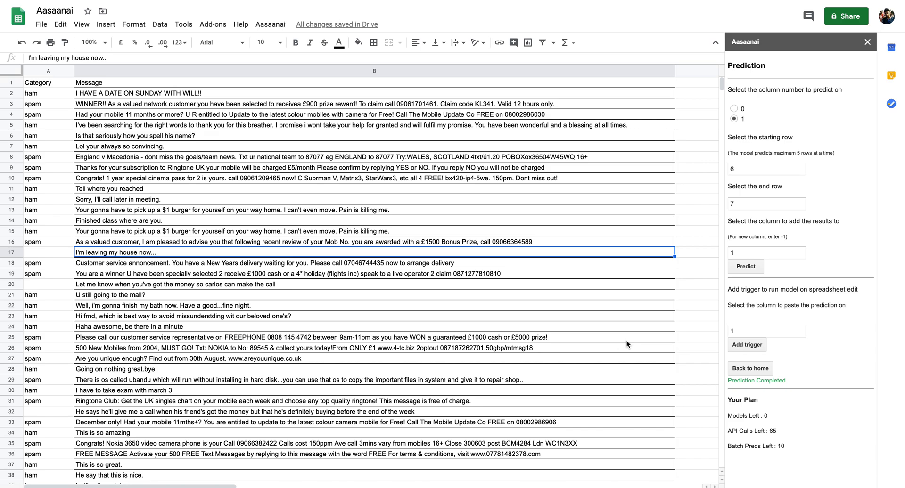
pyautogui.click(767, 332)
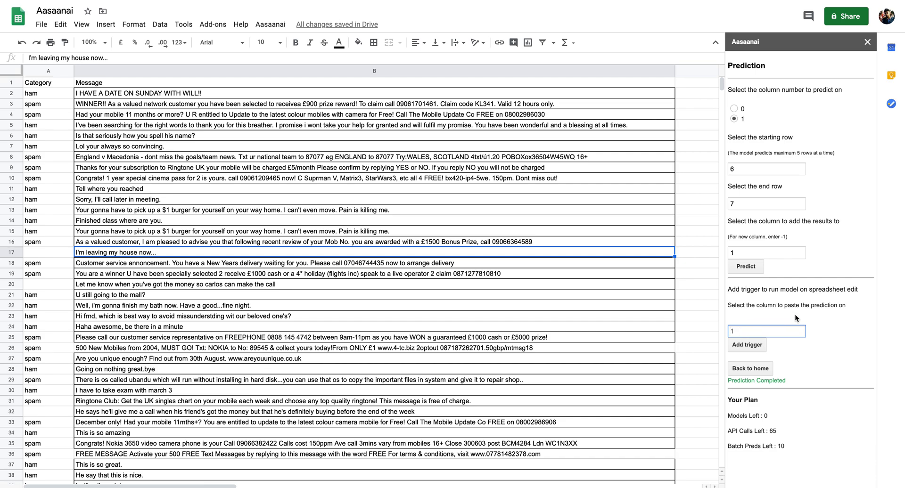
pyautogui.click(747, 345)
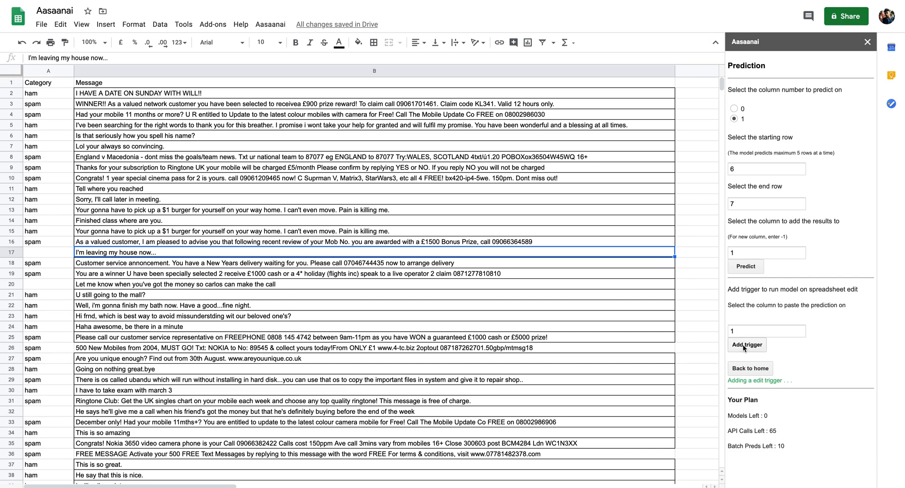
pyautogui.click(747, 345)
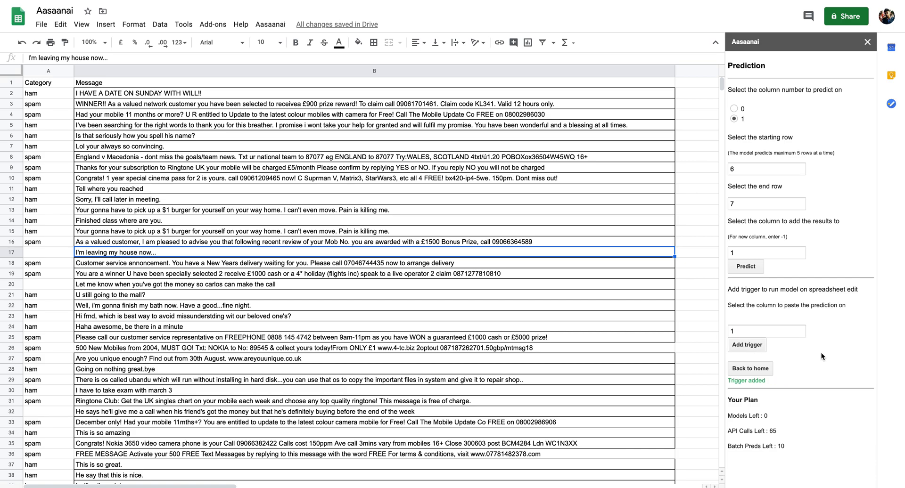
pyautogui.moveTo(224, 263)
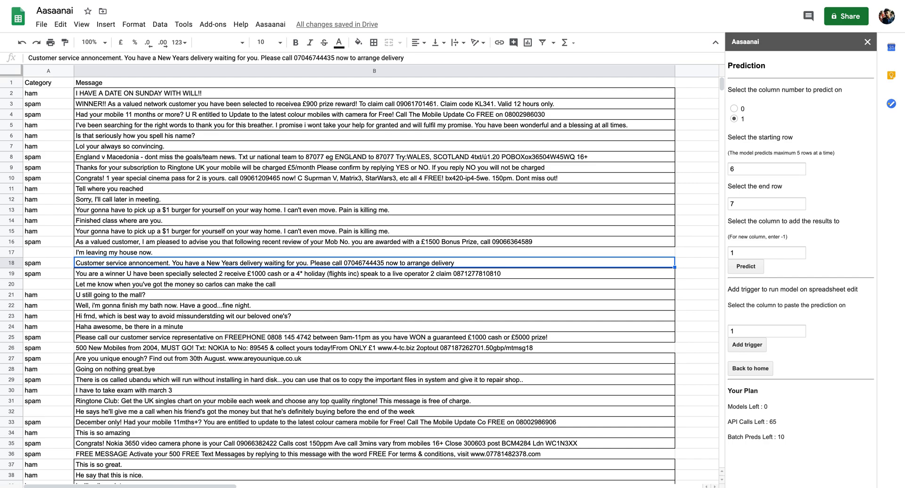
pyautogui.moveTo(188, 246)
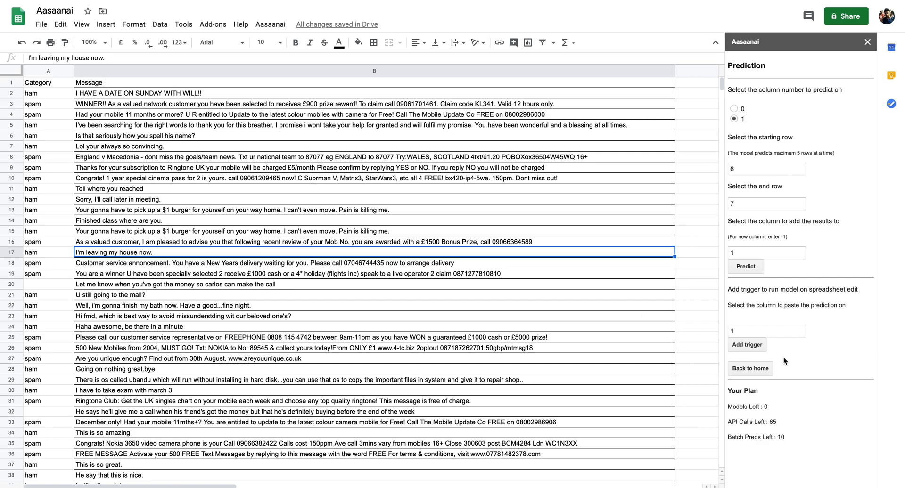
# Step: Return to the models list showing Spam_detector
pyautogui.click(751, 369)
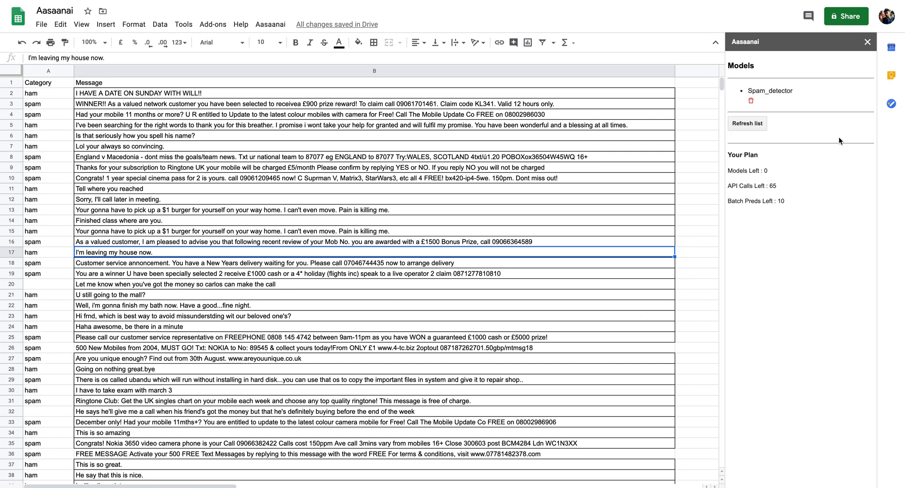
pyautogui.moveTo(752, 102)
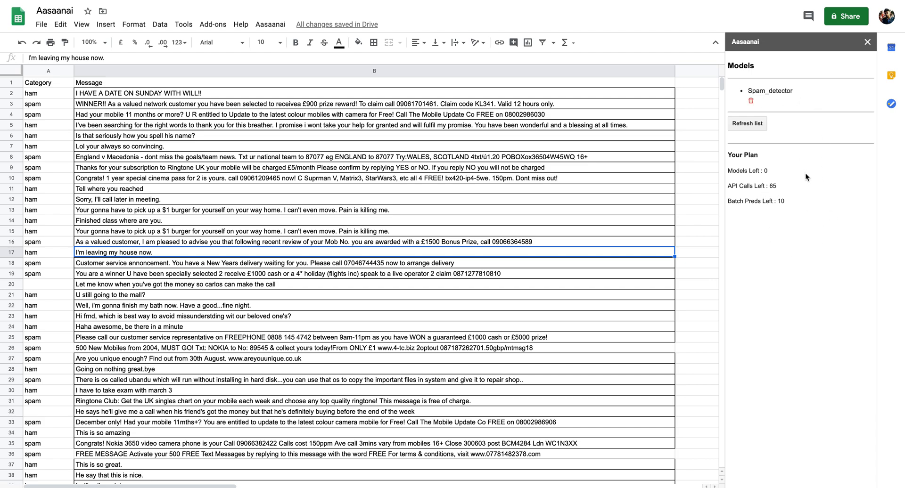
pyautogui.moveTo(772, 198)
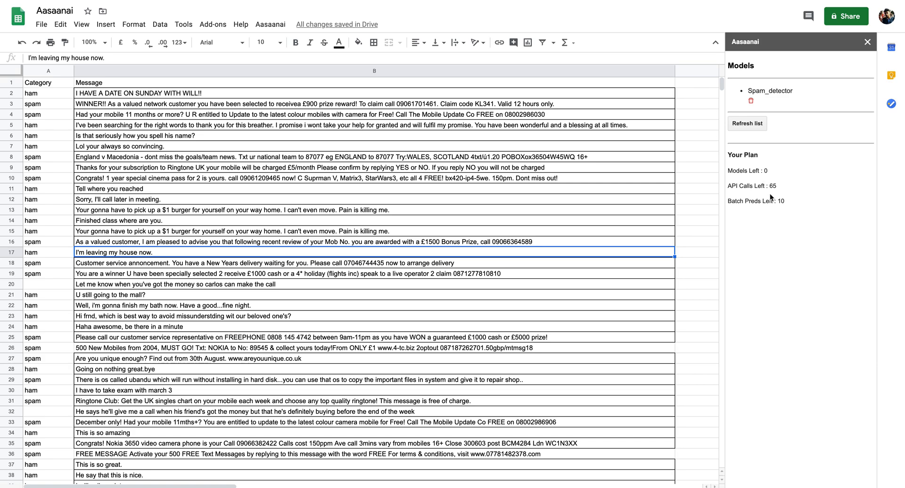
pyautogui.moveTo(774, 218)
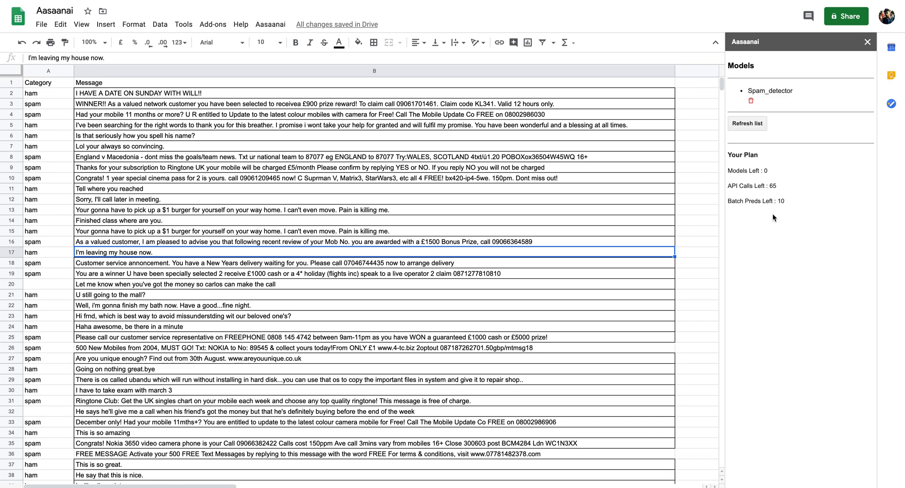
pyautogui.moveTo(490, 361)
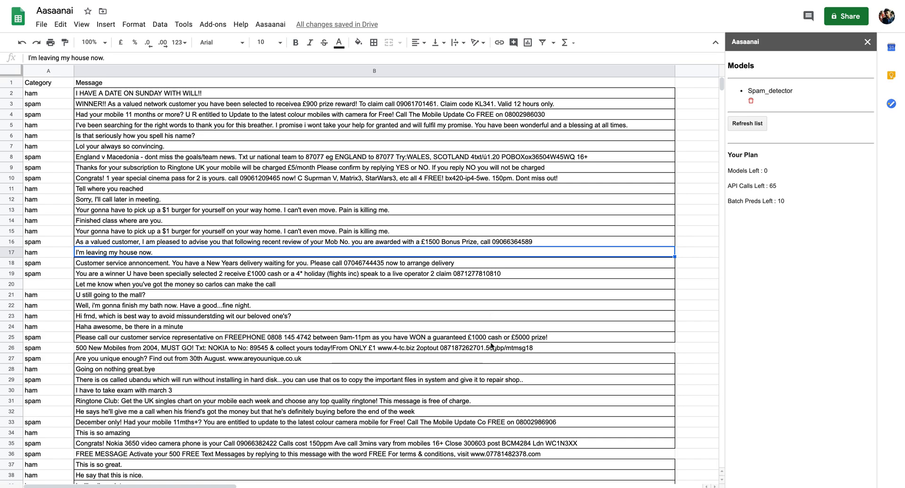